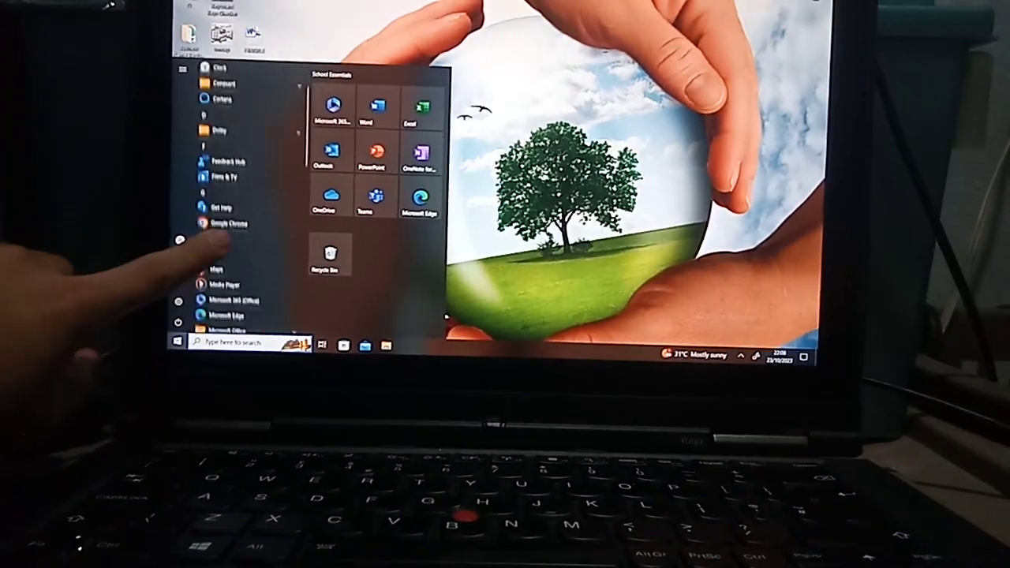
scroll(down, 3)
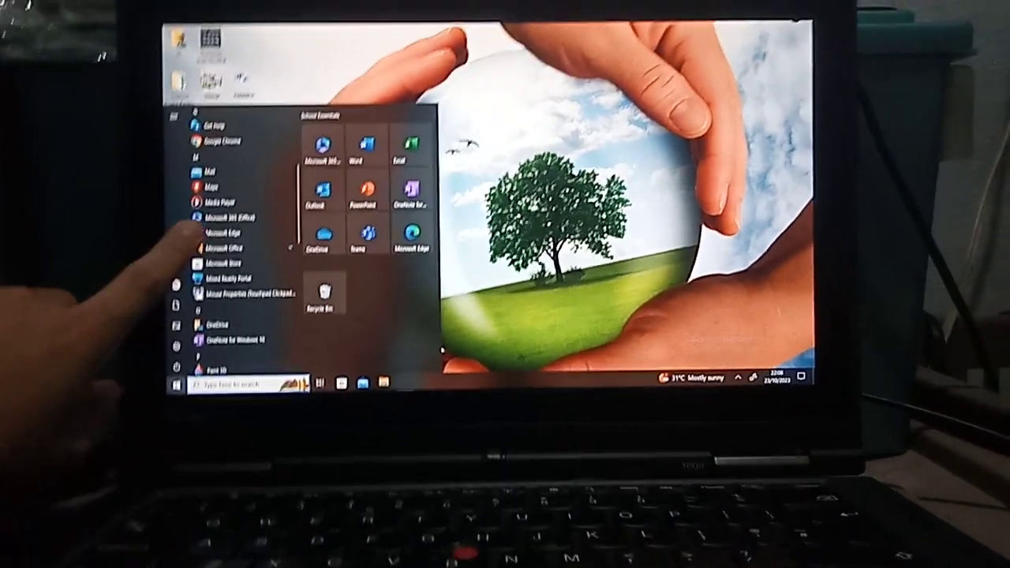